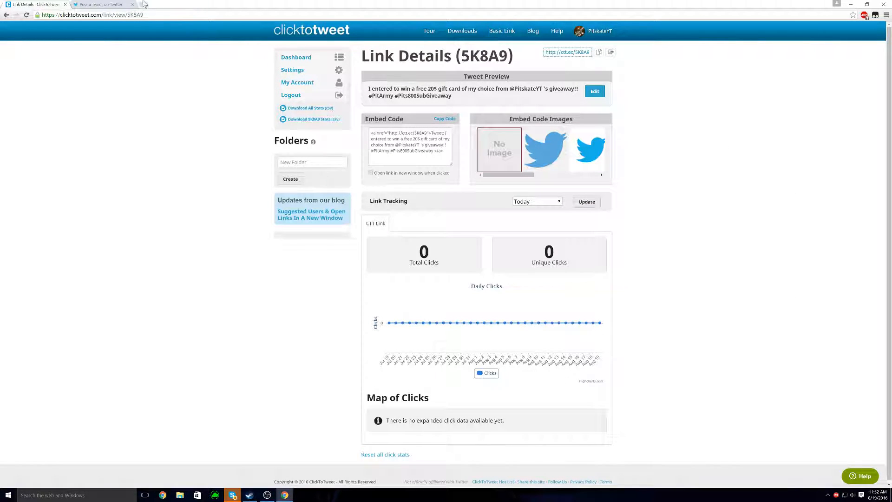
left_click(103, 5)
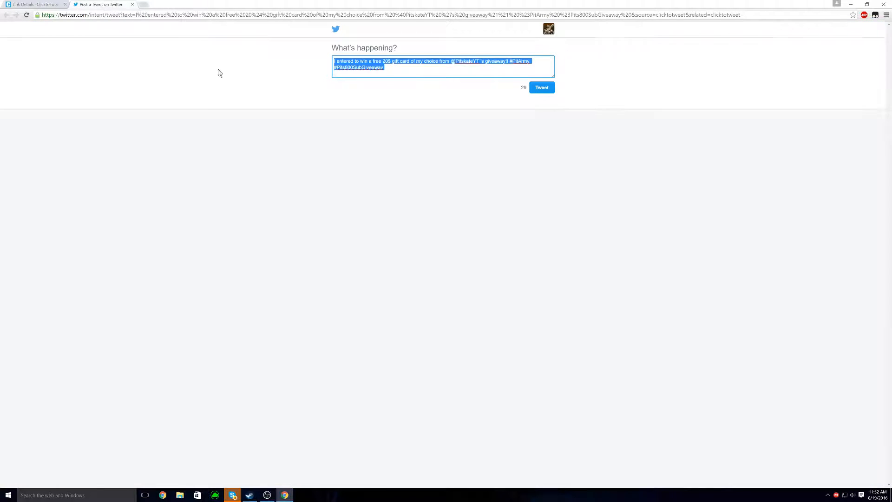
left_click(35, 4)
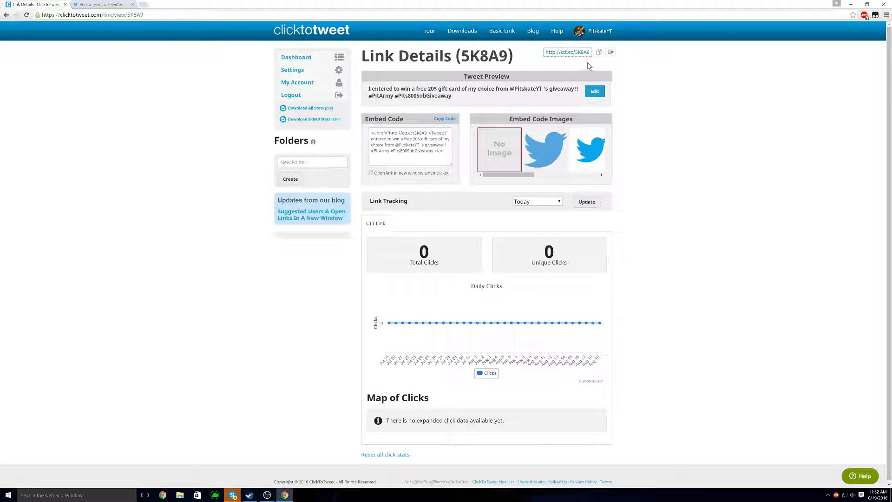